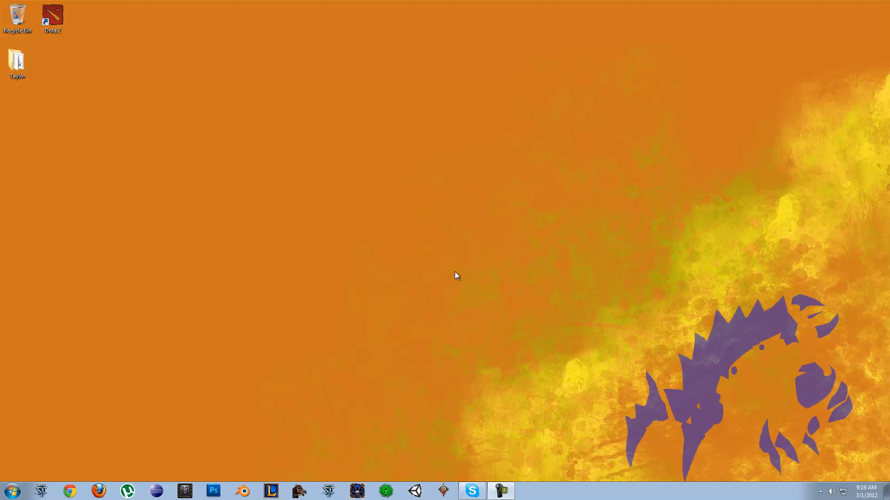
{"action": "mouse_move", "coordinate": [305, 254]}
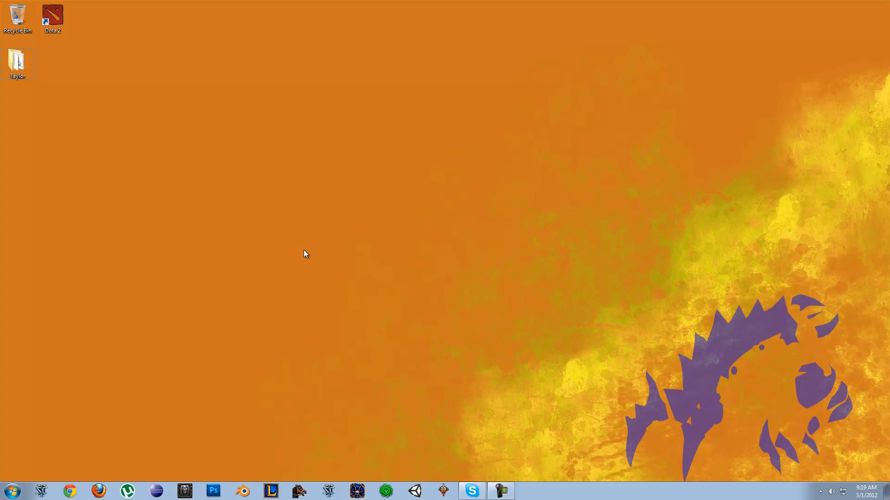
{"action": "mouse_move", "coordinate": [48, 460]}
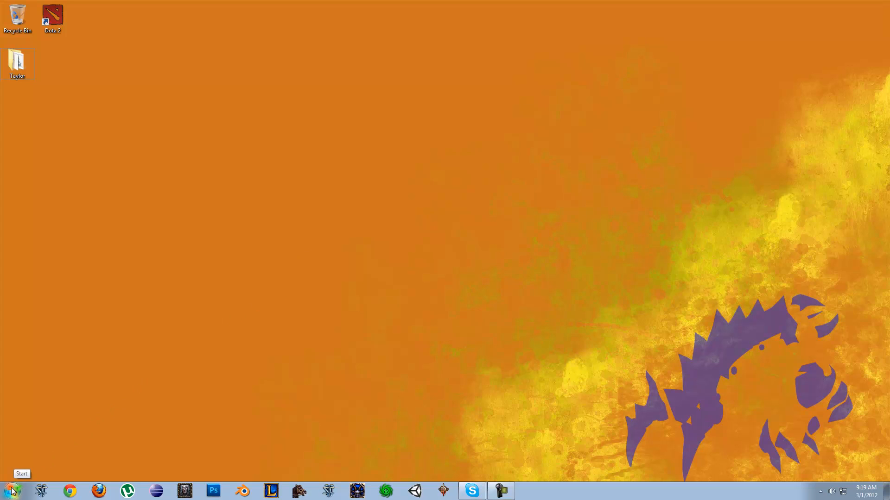
- Launch Command Prompt by searching 'cmd' from the Start menu
{"action": "left_click", "coordinate": [10, 490]}
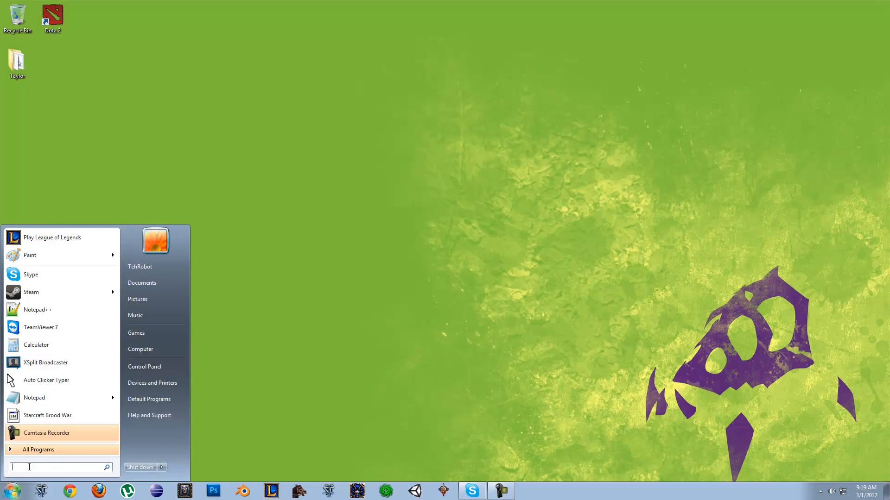
{"action": "type", "text": "cmd"}
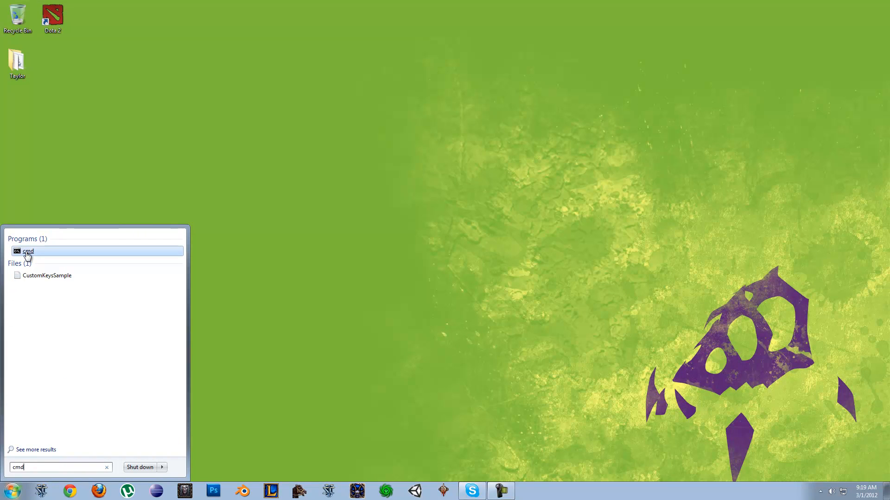
{"action": "left_click", "coordinate": [28, 251]}
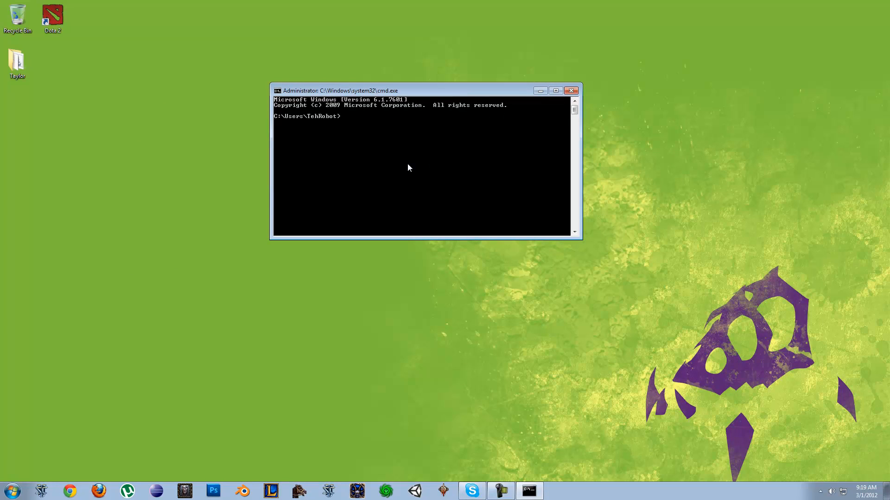
- Run ipconfig /all to list every adapter's full network configuration
{"action": "type", "text": "ipcon"}
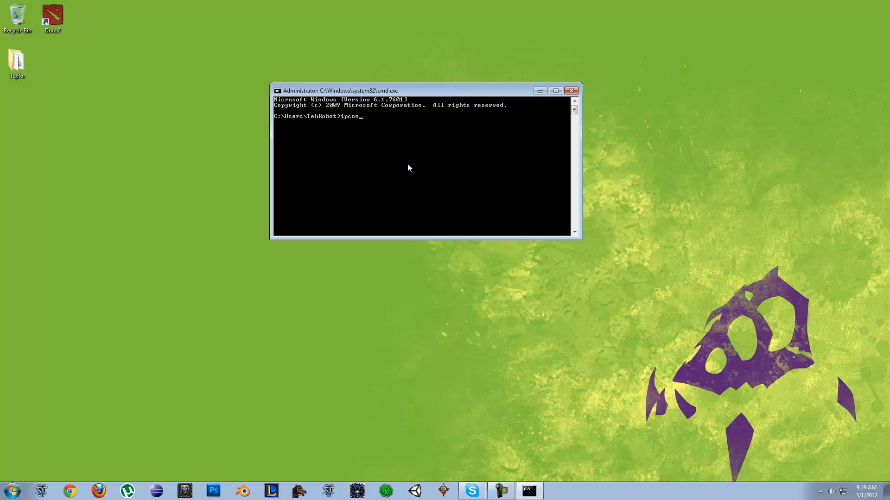
{"action": "type", "text": "fig"}
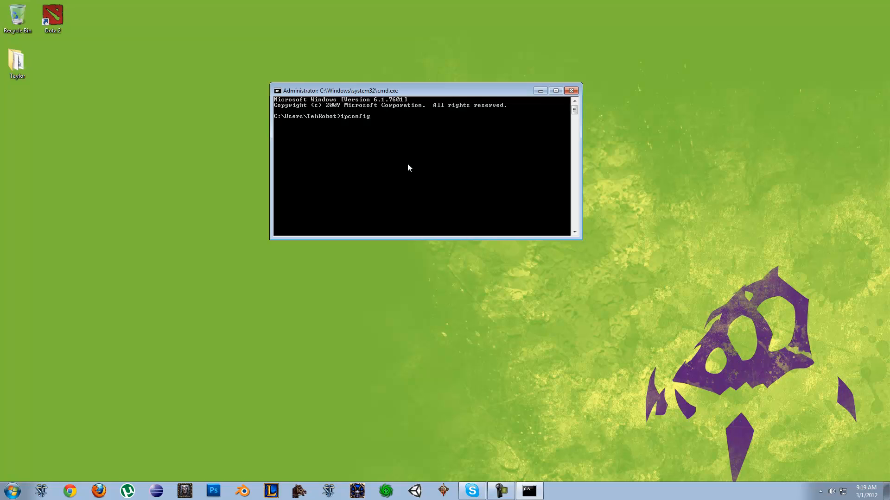
{"action": "type", "text": "/all"}
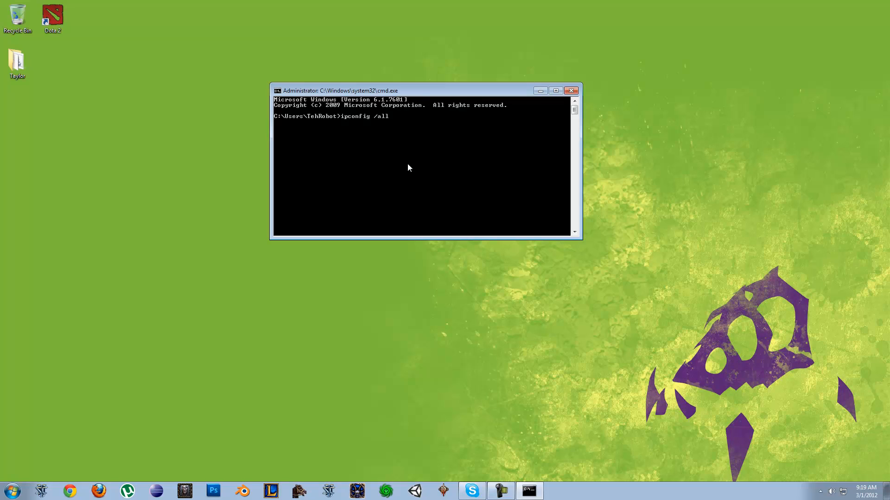
{"action": "key", "text": "Return"}
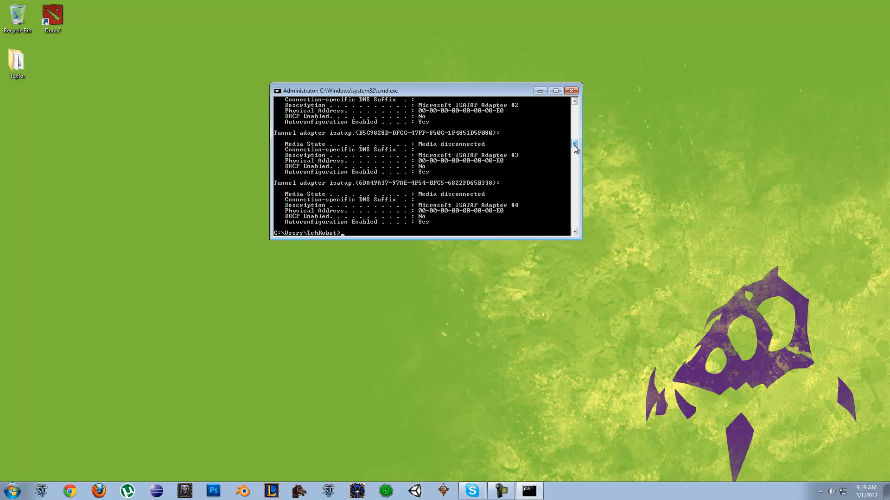
- Scroll up to the Ethernet adapter's physical address and IPv4 address 192.168.1.3
{"action": "scroll", "scroll_direction": "up", "scroll_amount": 3}
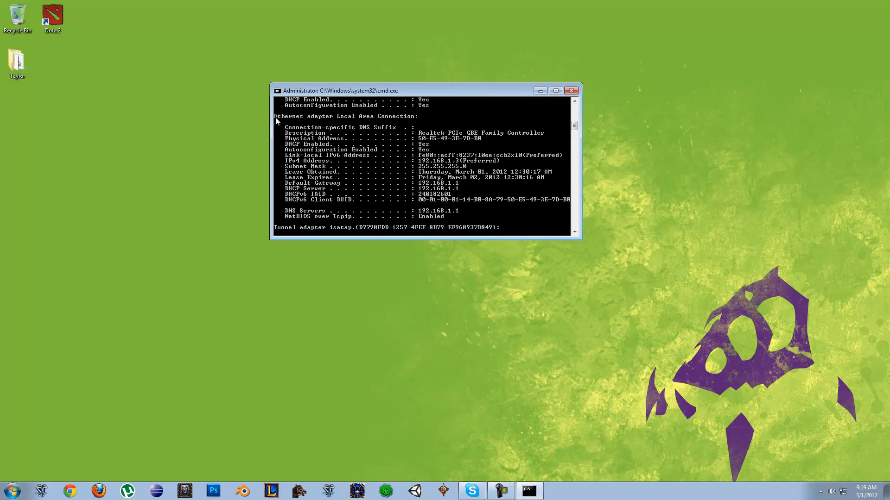
{"action": "mouse_move", "coordinate": [361, 116]}
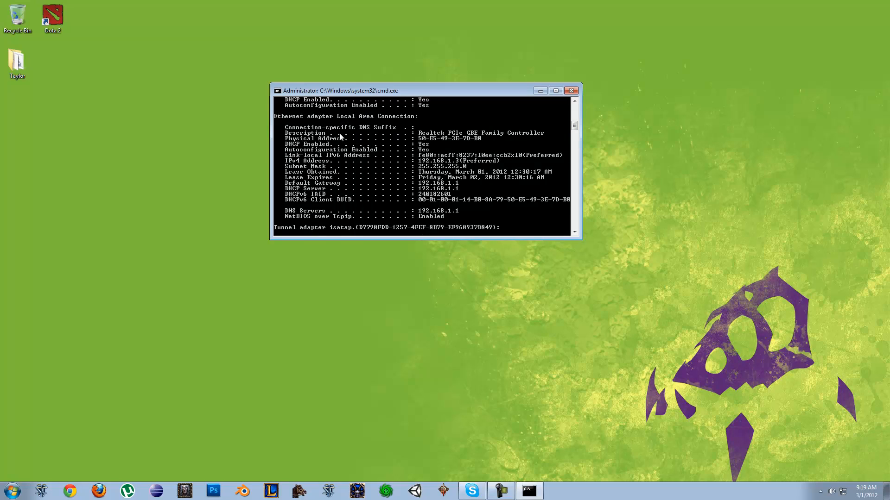
{"action": "mouse_move", "coordinate": [419, 142]}
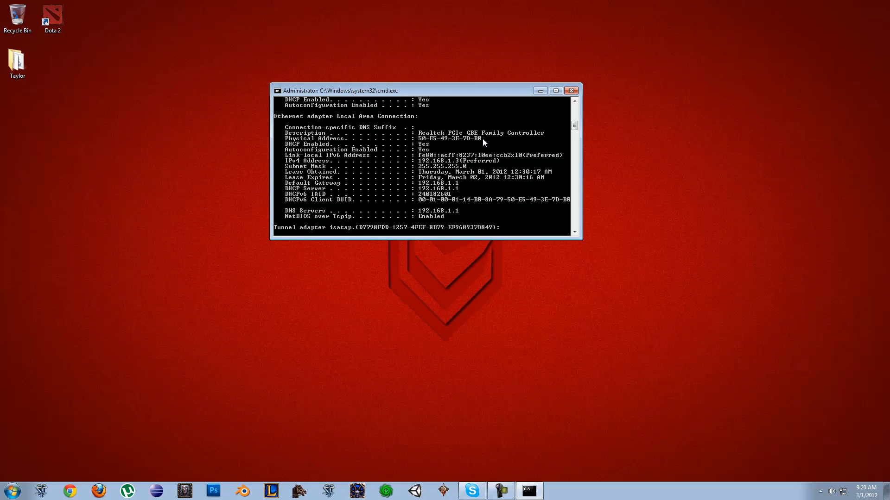
{"action": "mouse_move", "coordinate": [419, 140]}
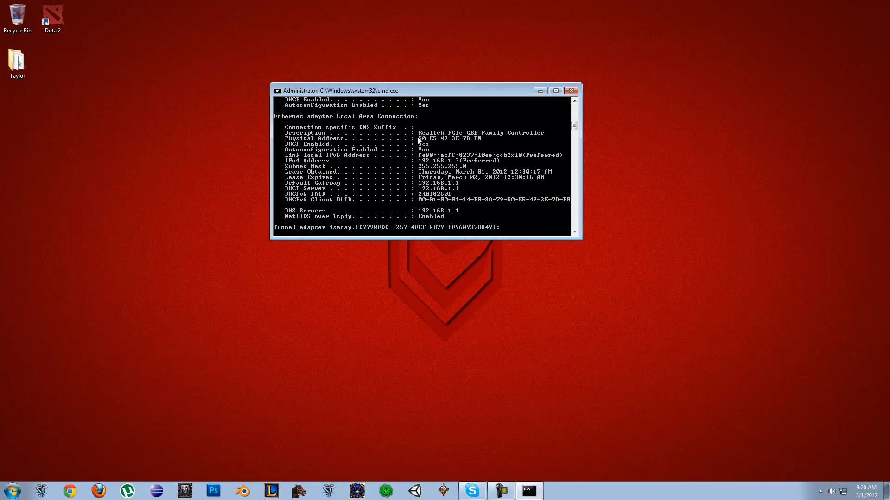
{"action": "mouse_move", "coordinate": [398, 156]}
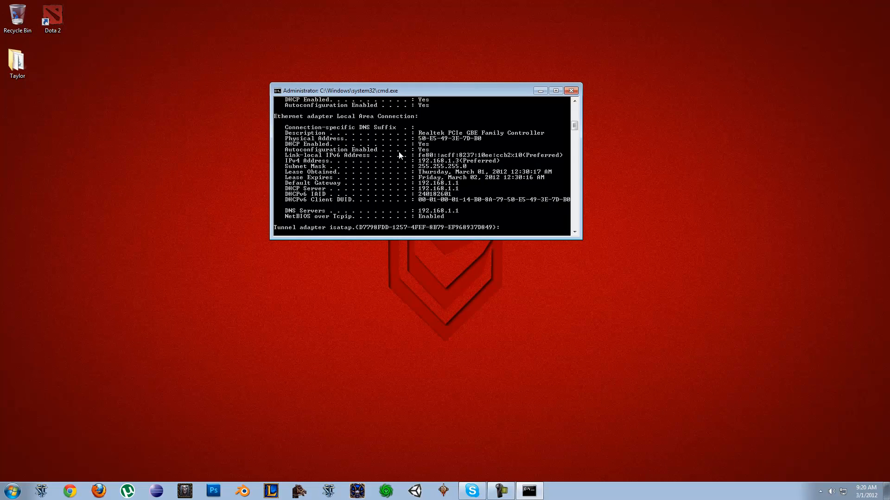
{"action": "mouse_move", "coordinate": [470, 147]}
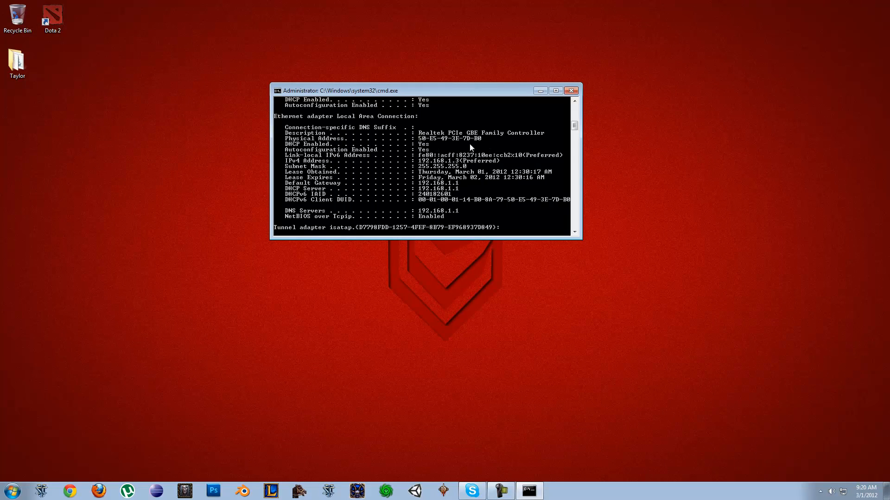
{"action": "mouse_move", "coordinate": [419, 147]}
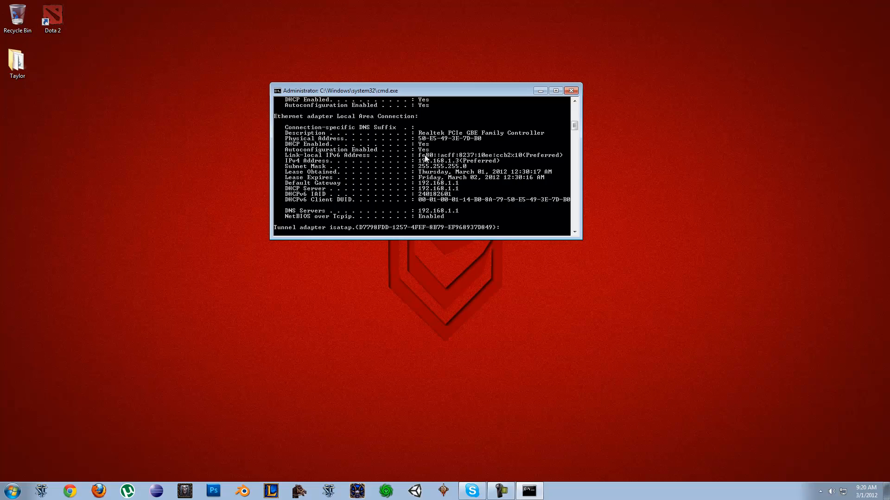
{"action": "mouse_move", "coordinate": [418, 161]}
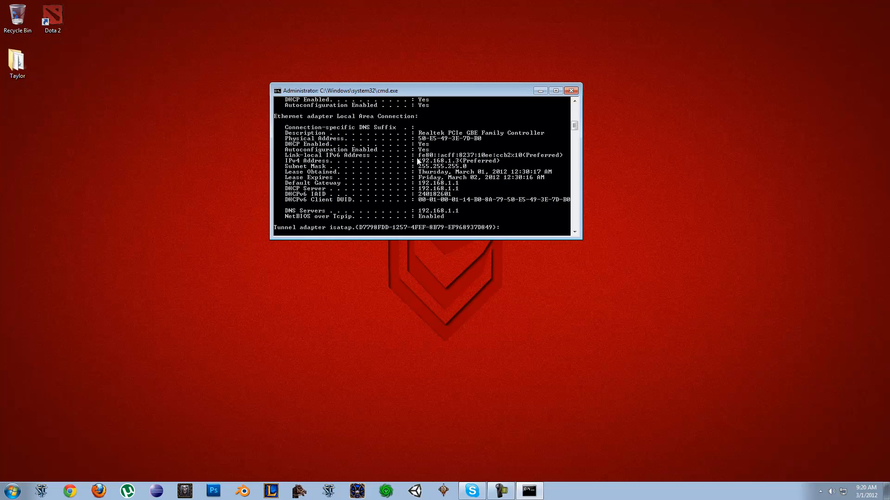
{"action": "mouse_move", "coordinate": [409, 169]}
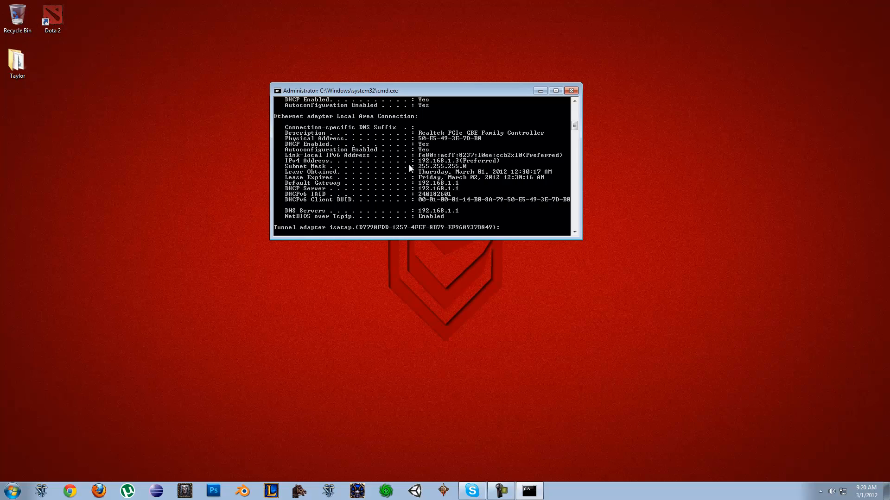
{"action": "mouse_move", "coordinate": [425, 165]}
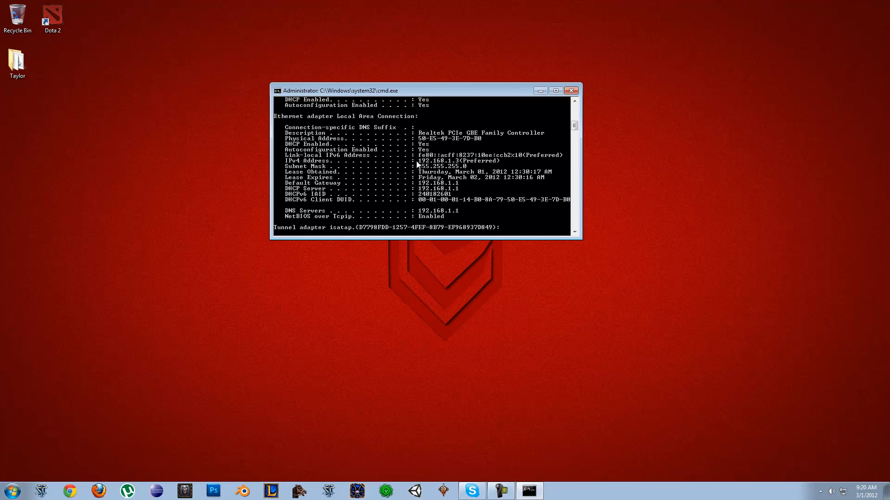
{"action": "mouse_move", "coordinate": [469, 167]}
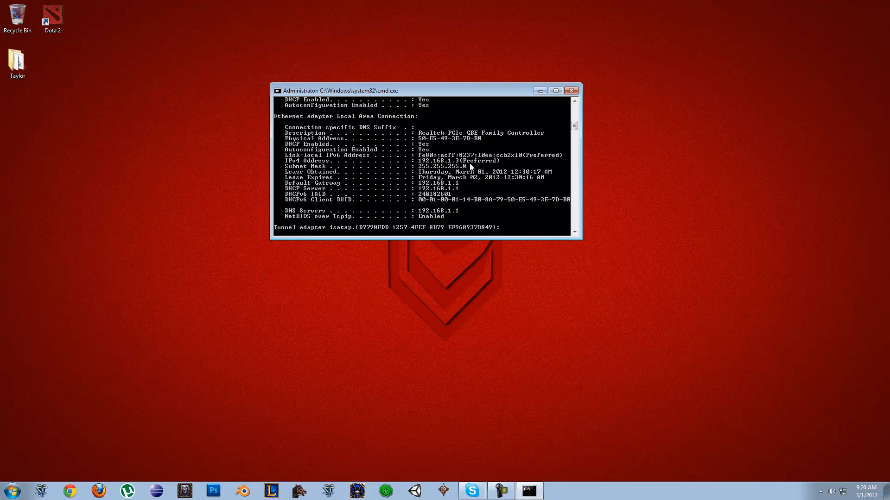
{"action": "mouse_move", "coordinate": [420, 166]}
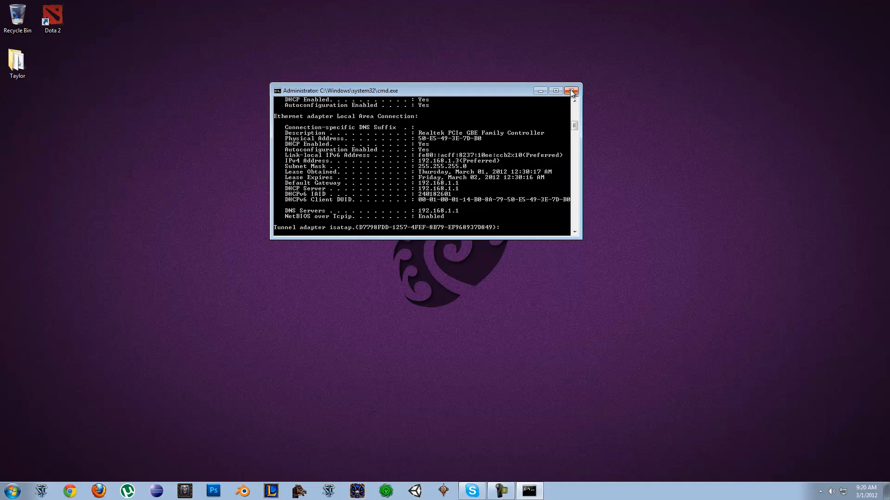
- Close the Command Prompt window, returning to the desktop
{"action": "left_click", "coordinate": [572, 91]}
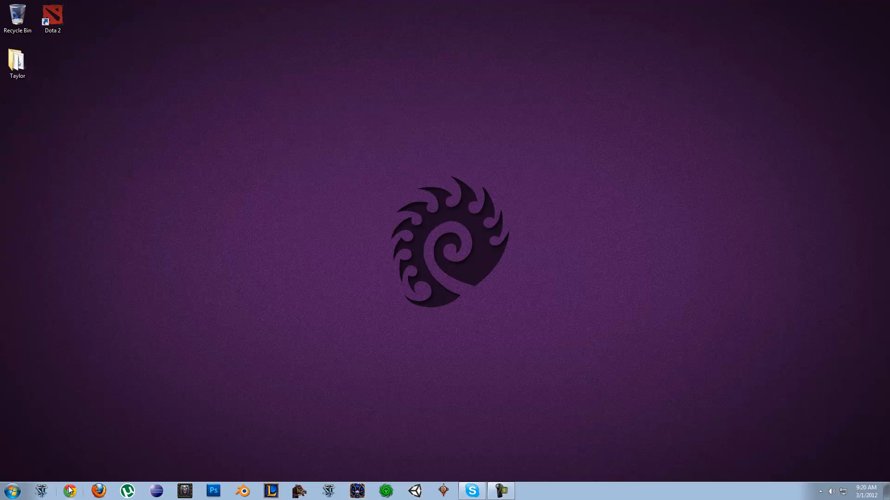
- Show the Google 'what is my ip' result with public IP 184.166.140.122 in Chrome
{"action": "left_click", "coordinate": [69, 491]}
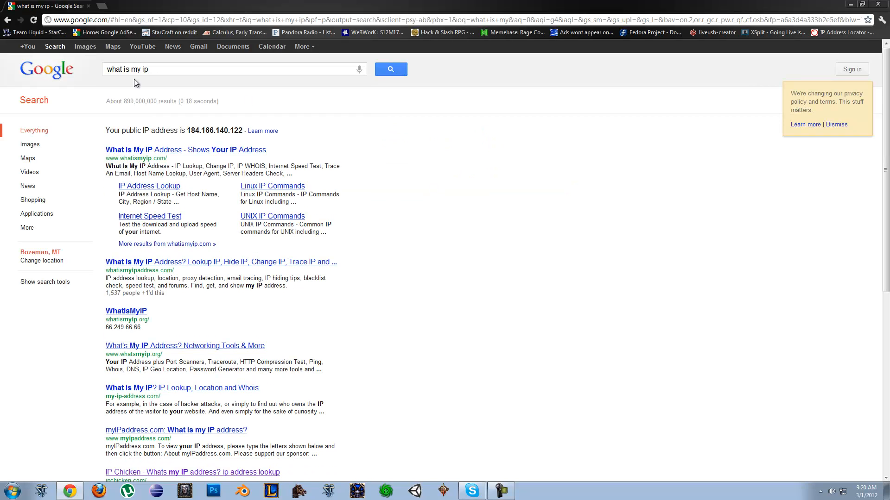
{"action": "double_click", "coordinate": [215, 130]}
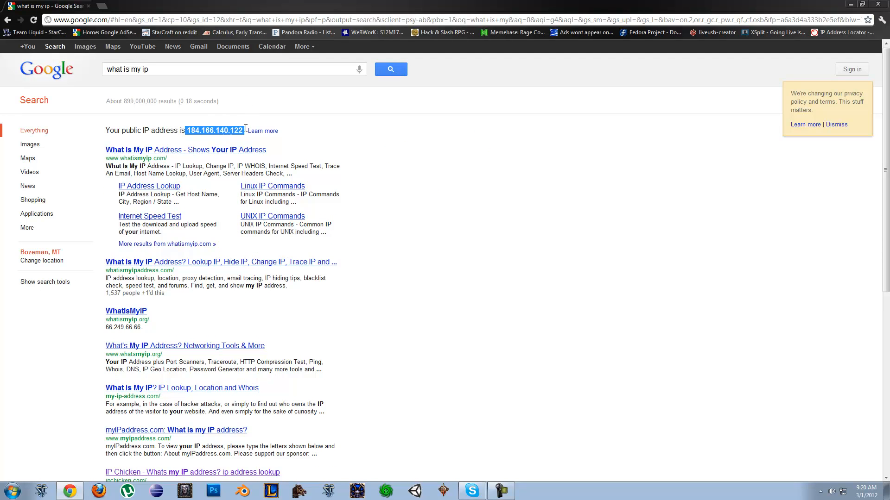
{"action": "left_click", "coordinate": [214, 130]}
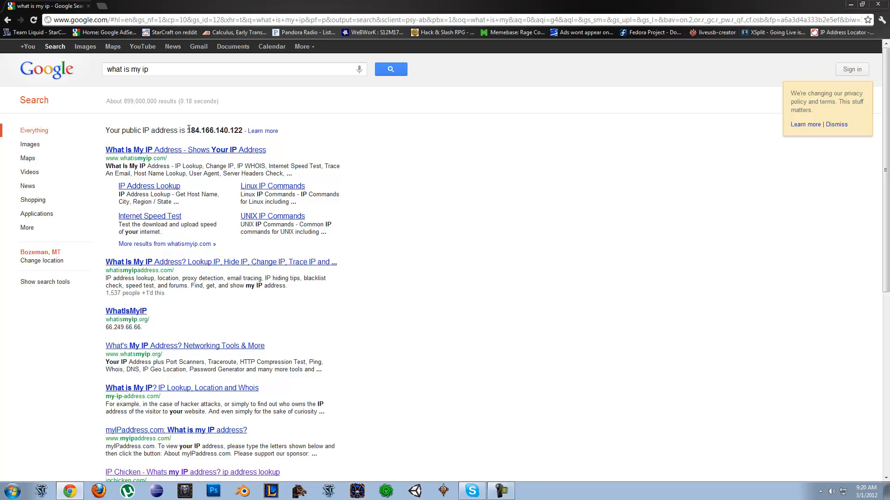